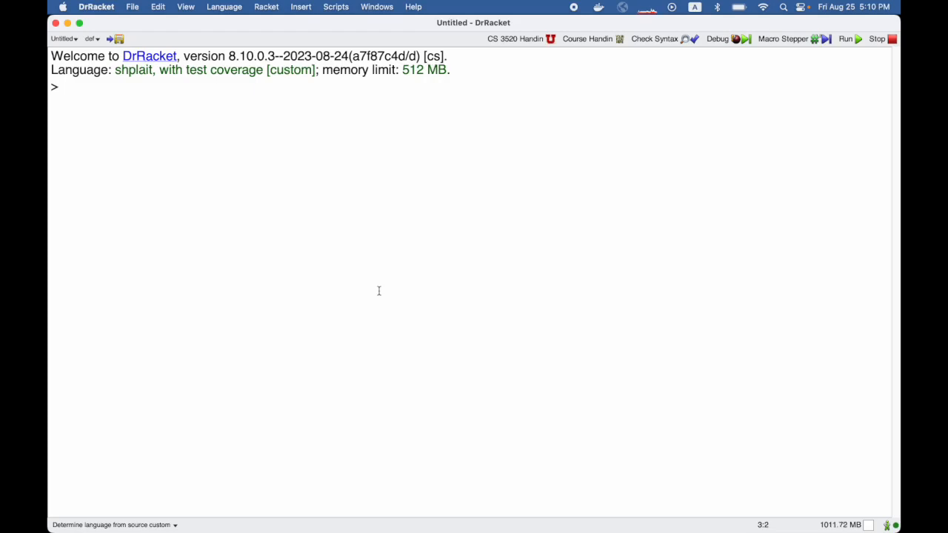
Evaluate the anonymous function fun (x): x + 6, typed Int -> Int.
text(fun (x))
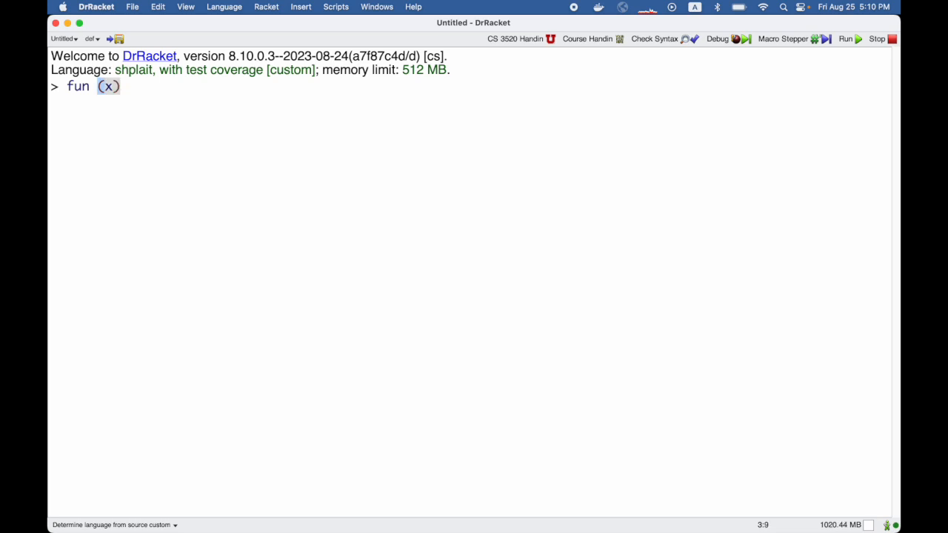
text(: x + 6)
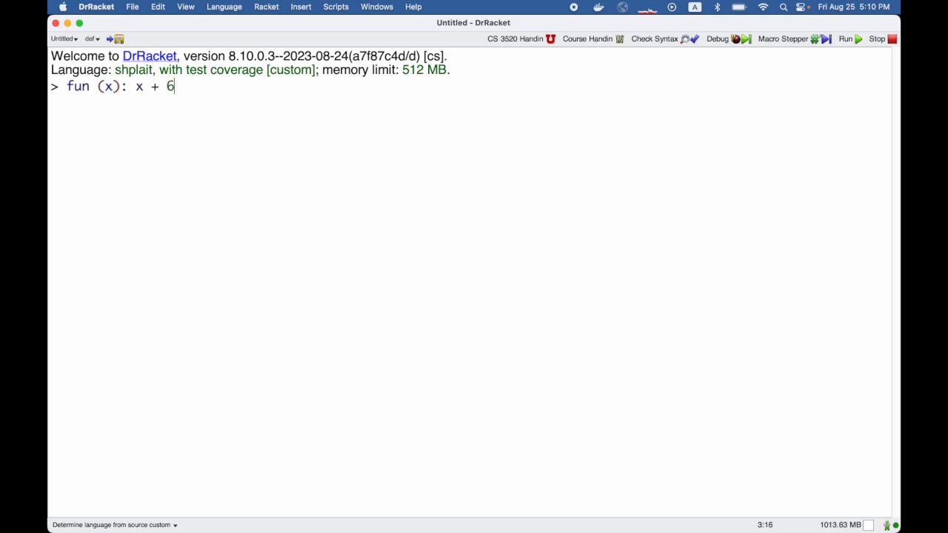
key(enter)
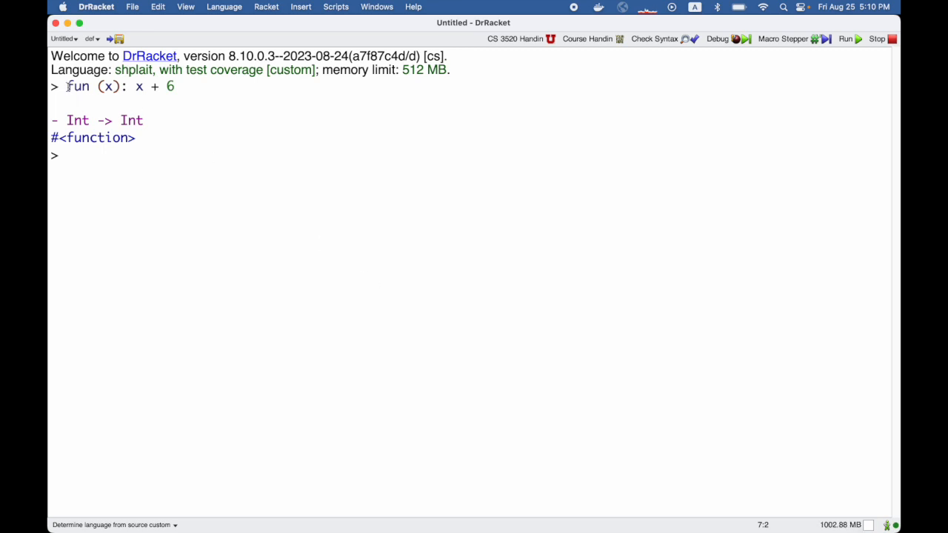
Apply fun (x): x + 6 to 10, returning 16.
drag(66, 86, 174, 86)
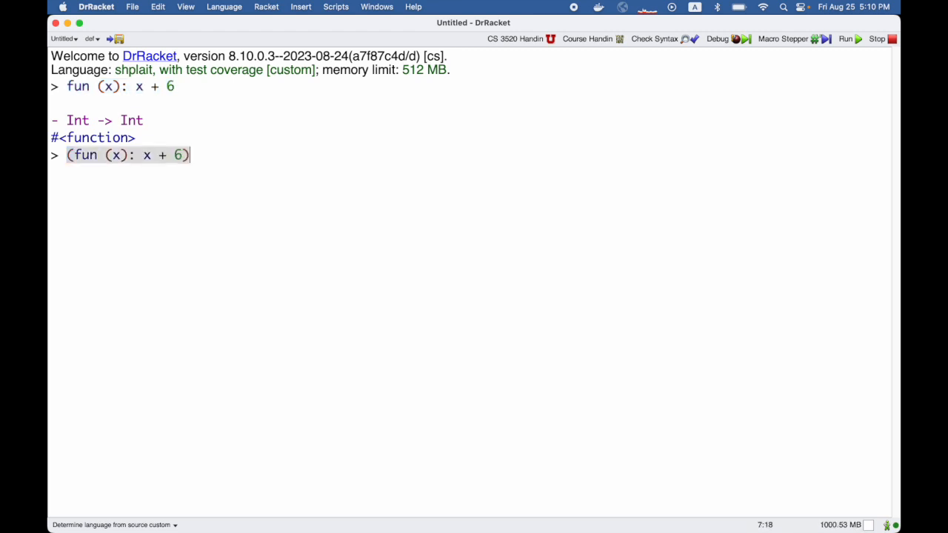
text(()
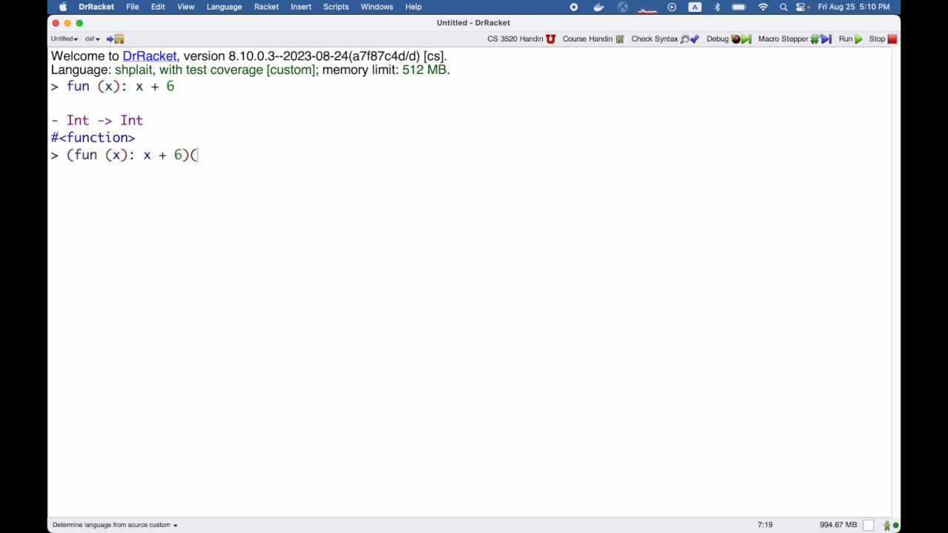
text(10))
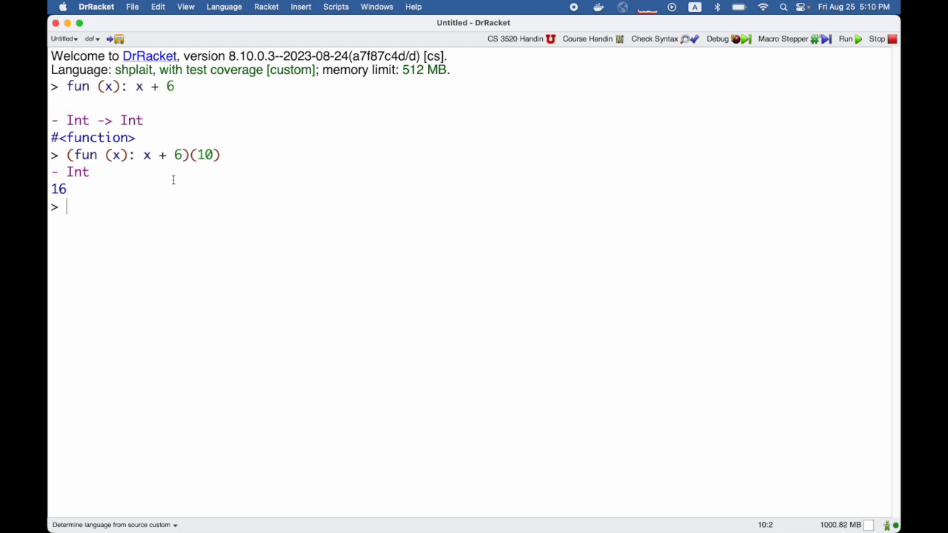
Evaluate map(fun (x): x + 6, [1, 2, 3]) to get [7, 8, 9].
text(map(f)
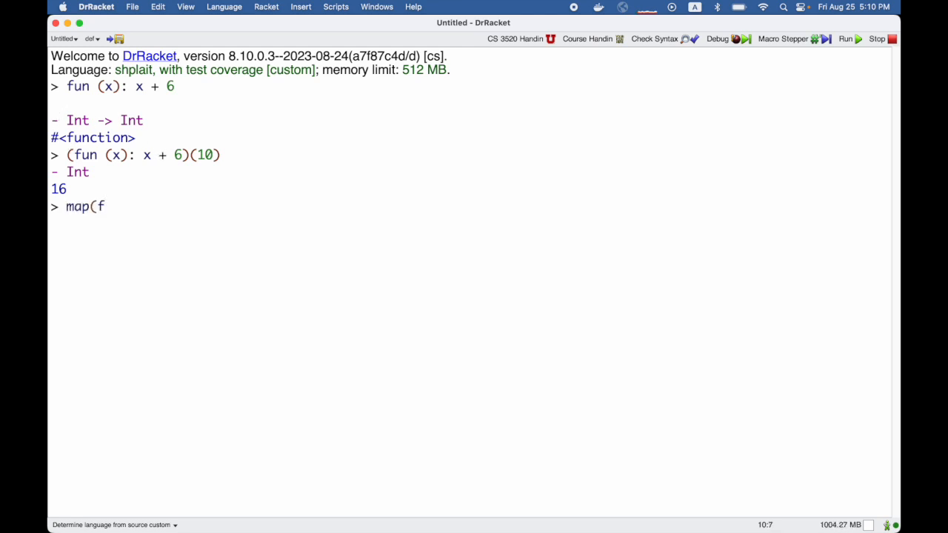
text(un (x): x +)
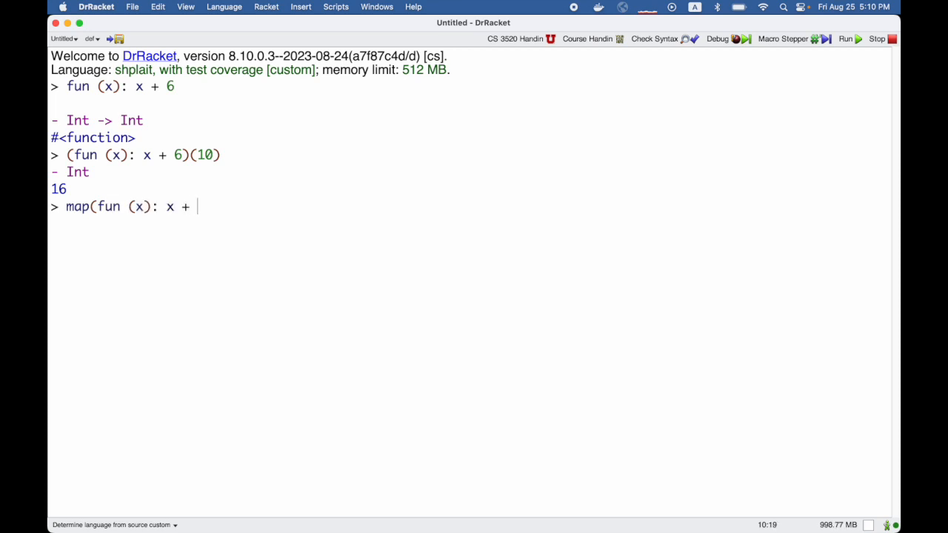
text(6,)
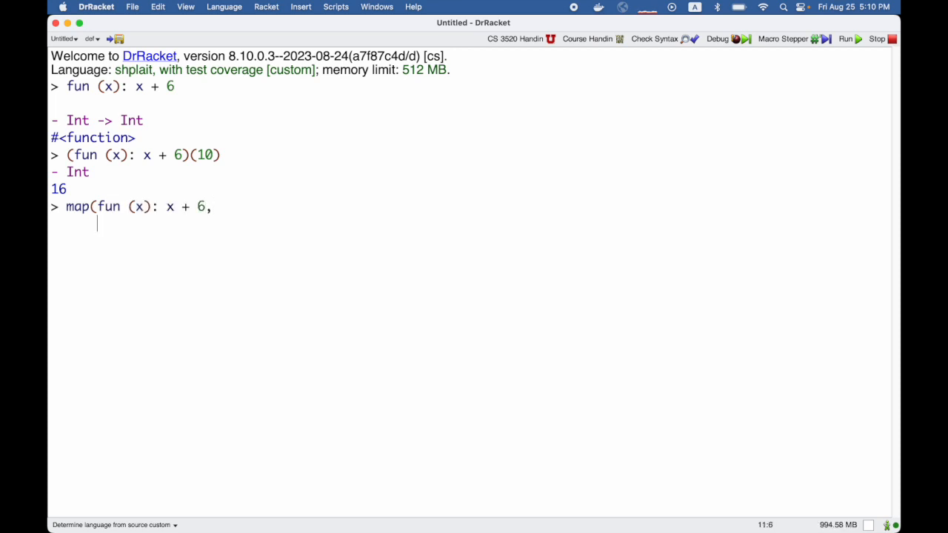
text([1, 2, 3]))
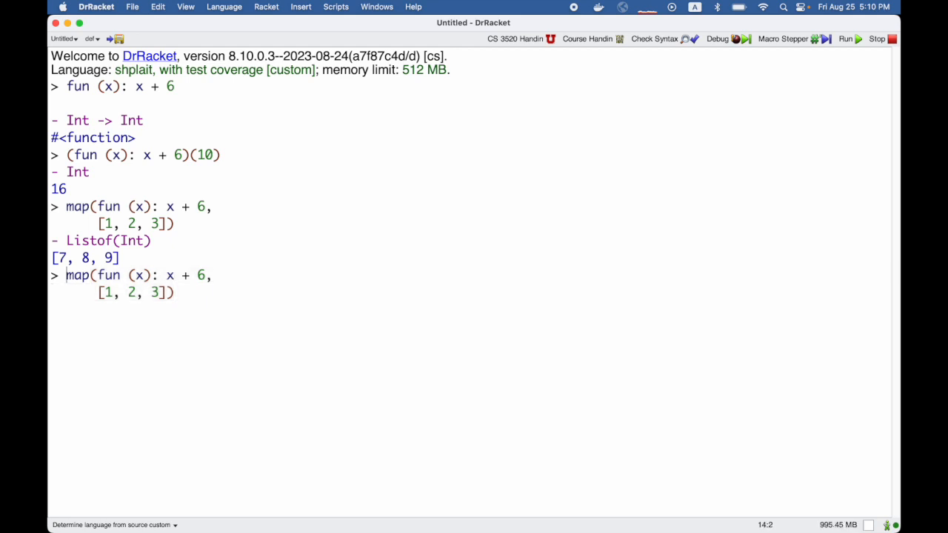
Define add_to_all(n) with map, then evaluate add_to_all(6) and add_to_all(7).
text(fun add_to_all(n):)
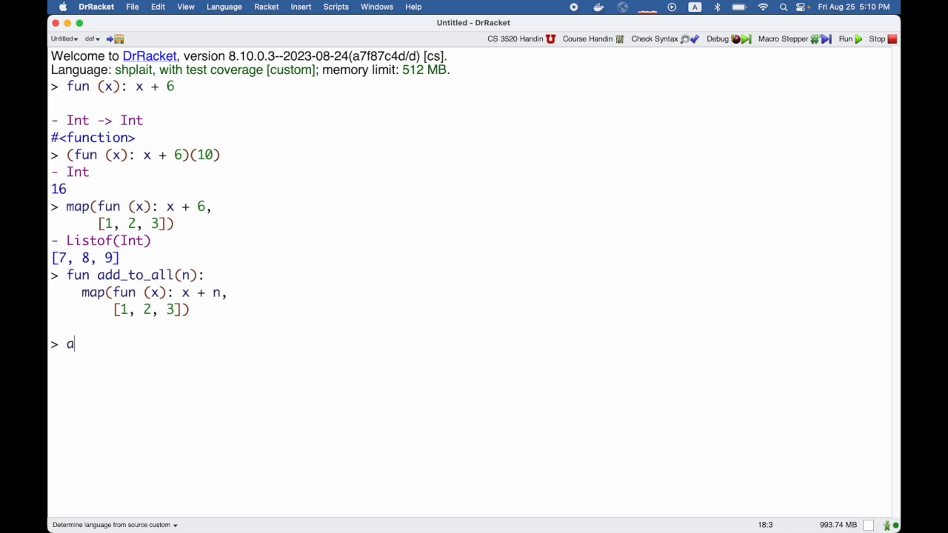
text(dd_to_all(6)
text(add_to_all(7)
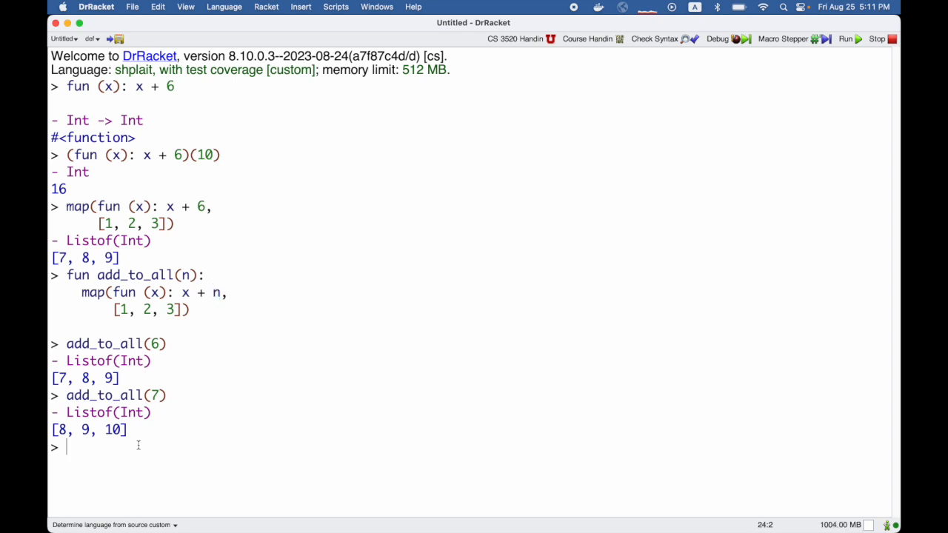
Define make_adder(n) returning fun (x): x + n.
text(fun make_ad)
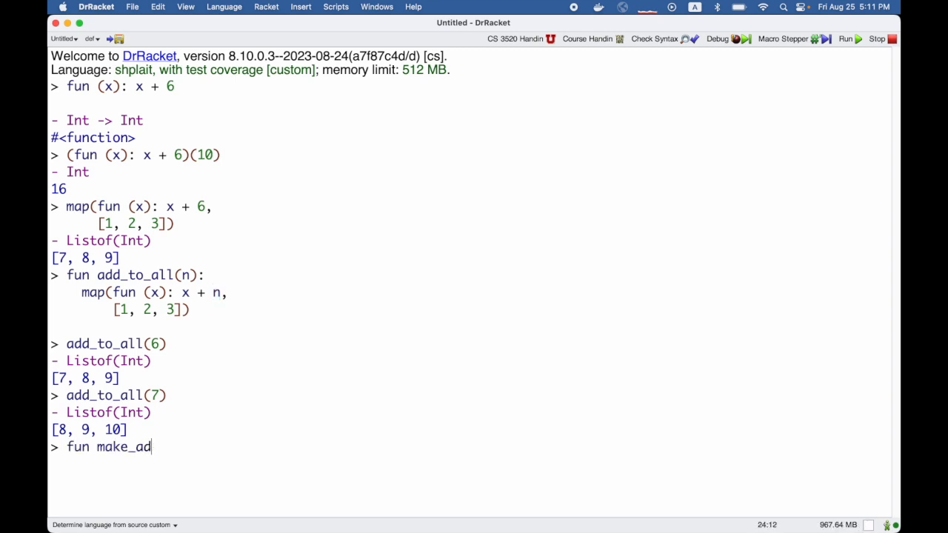
text(der(n):)
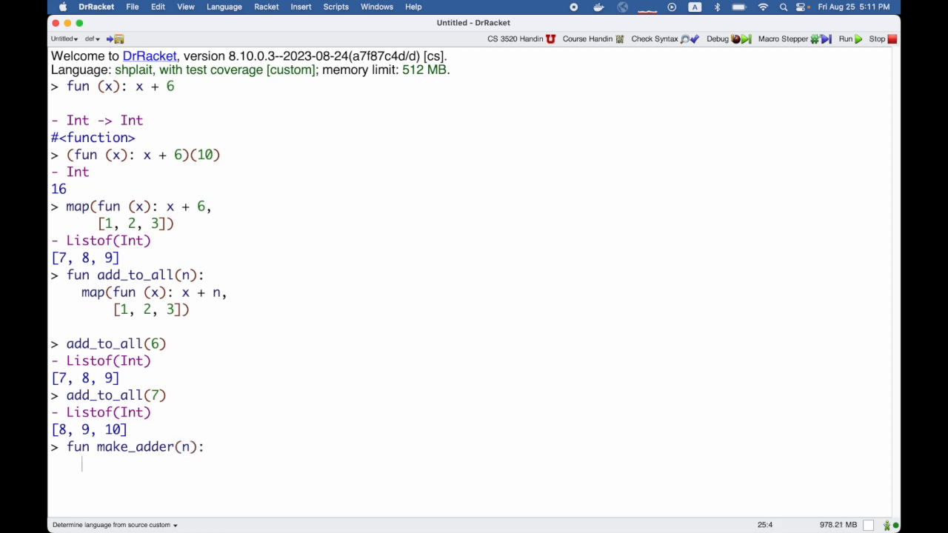
text(fun (x):)
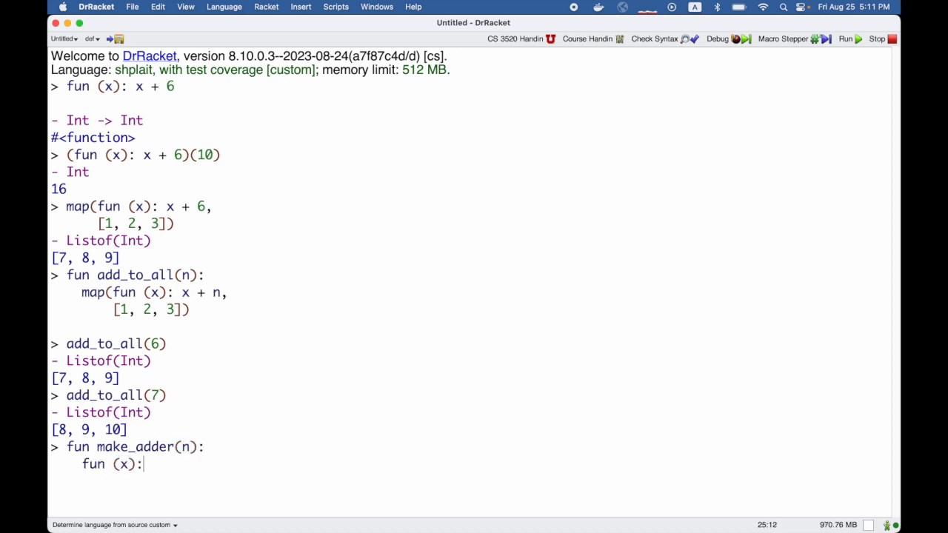
text(x + n)
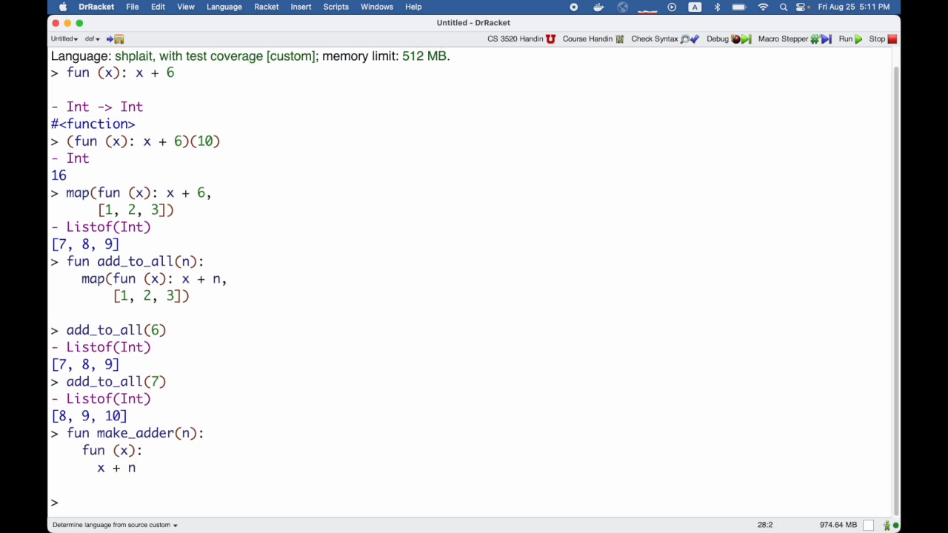
Evaluate make_adder(5), then make_adder(5)(10) to get 15.
text(make_adder()
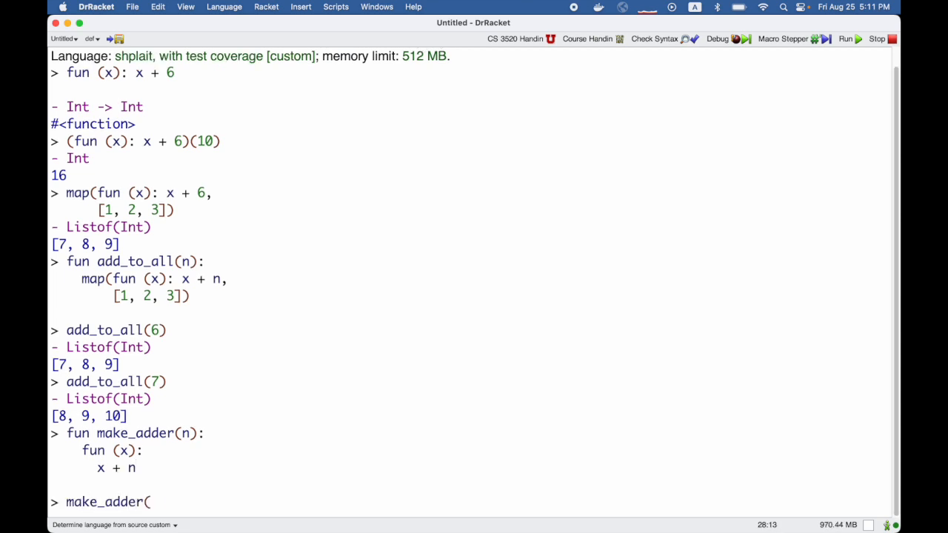
text(5))
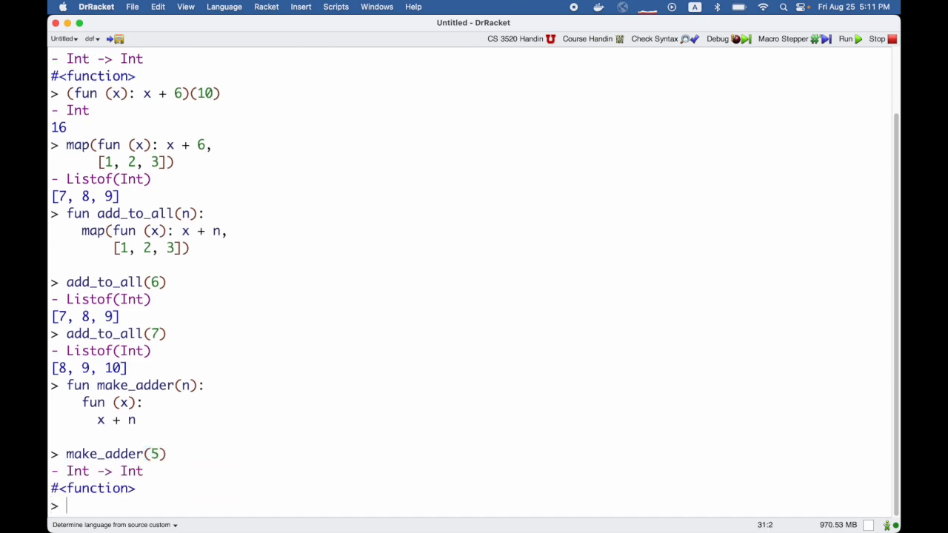
text(make_adder(5)(10)
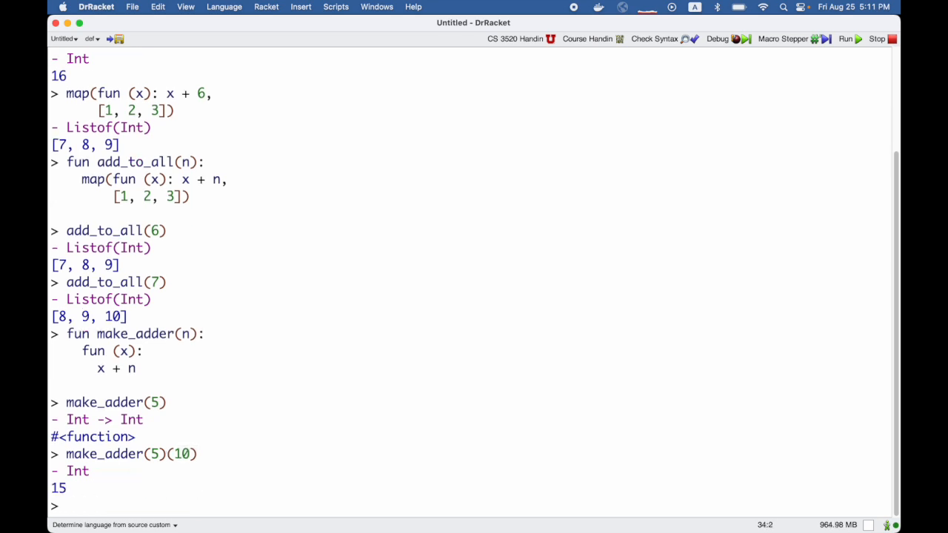
Map make_adder(5) over [10, 20, 30], giving [15, 25, 35].
text(map)
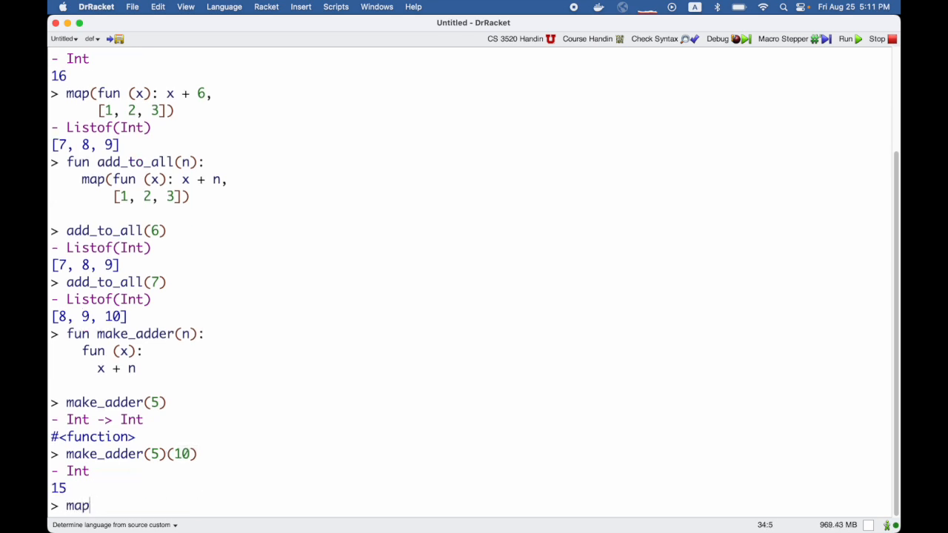
text((make_)
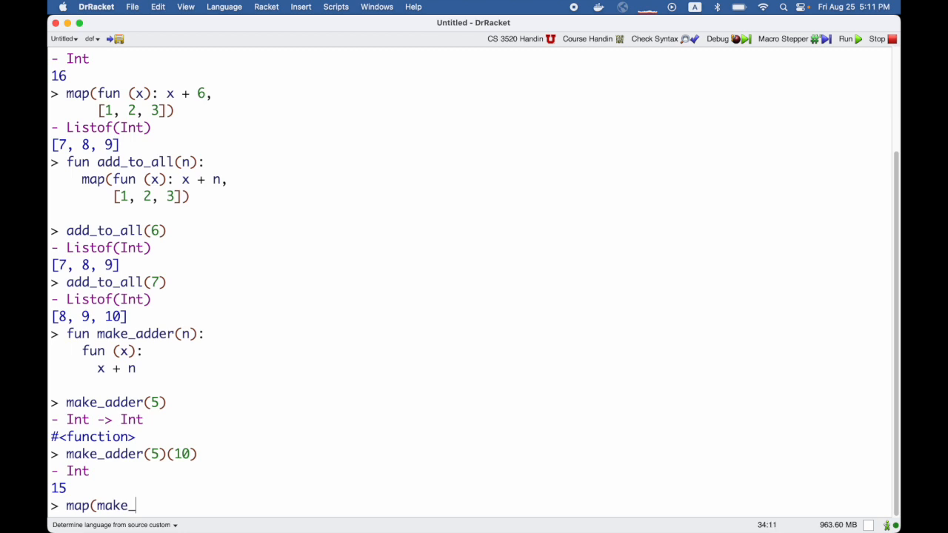
text(adder(5), [)
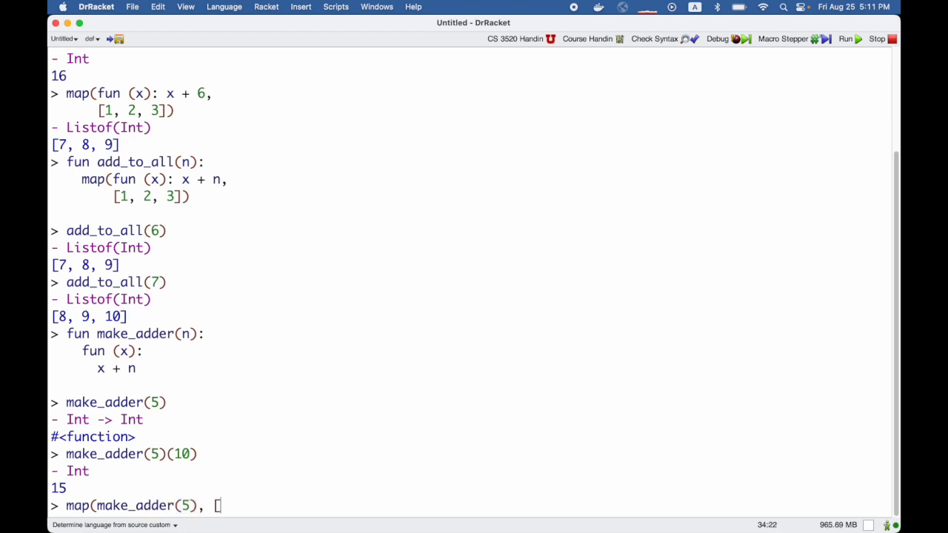
text(10, 20, 30]))
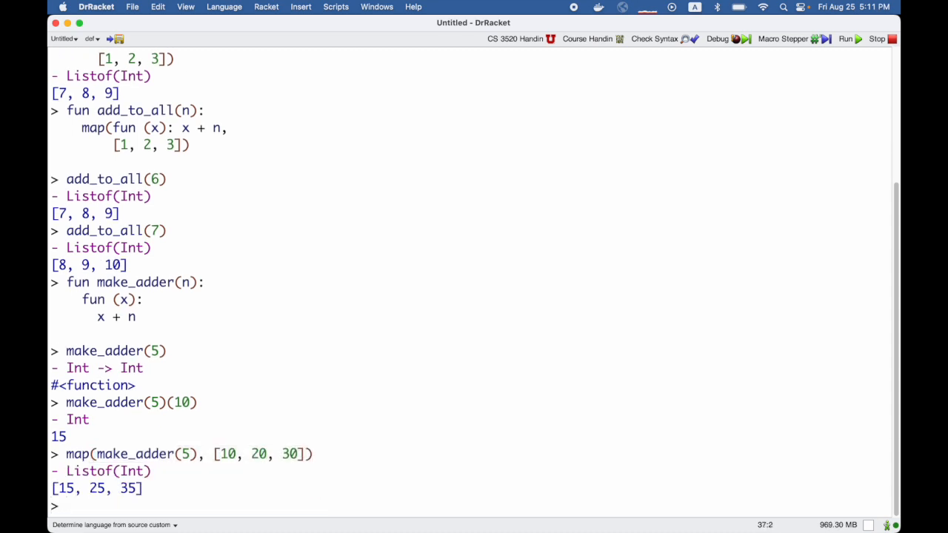
Define add5 = make_adder(5) and start typing map(add5, [10, 20, 30]).
text(def a)
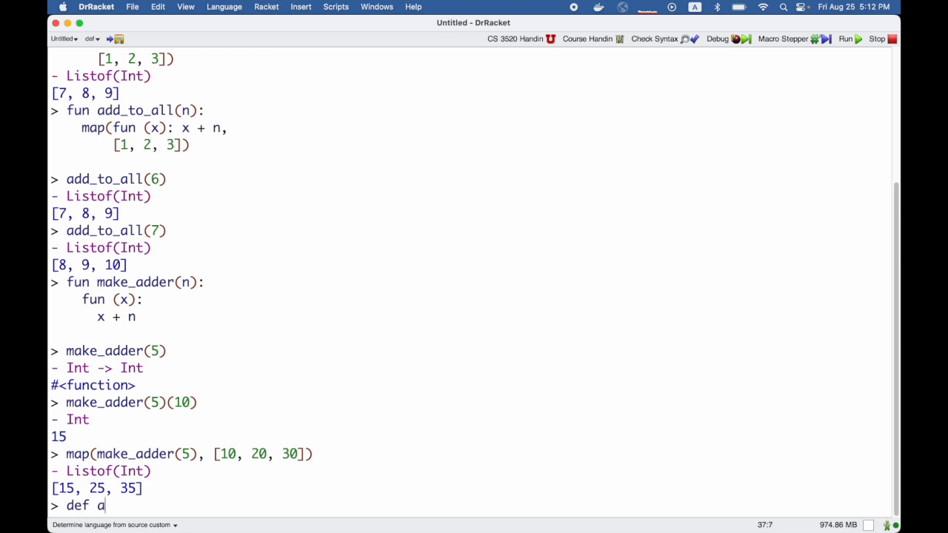
text(dd5 = make_adder(5)
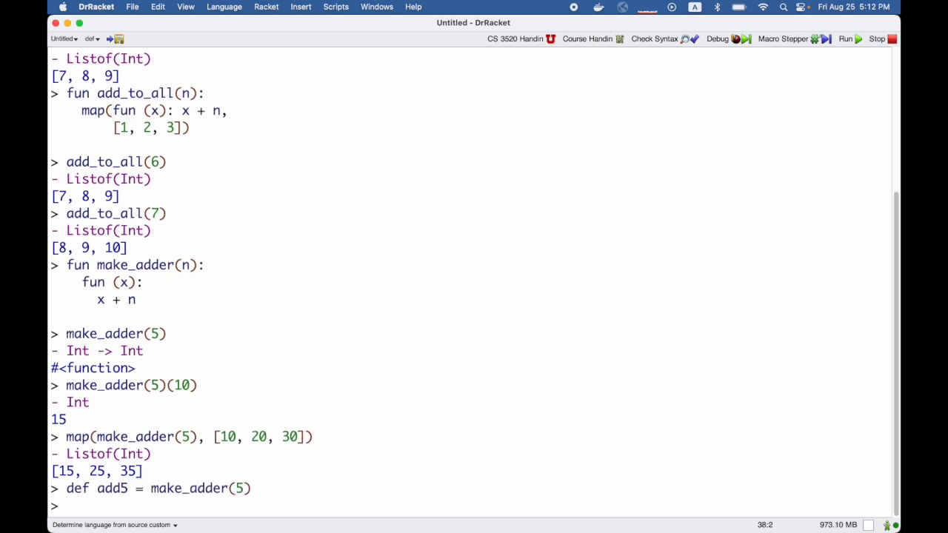
text(map(m)
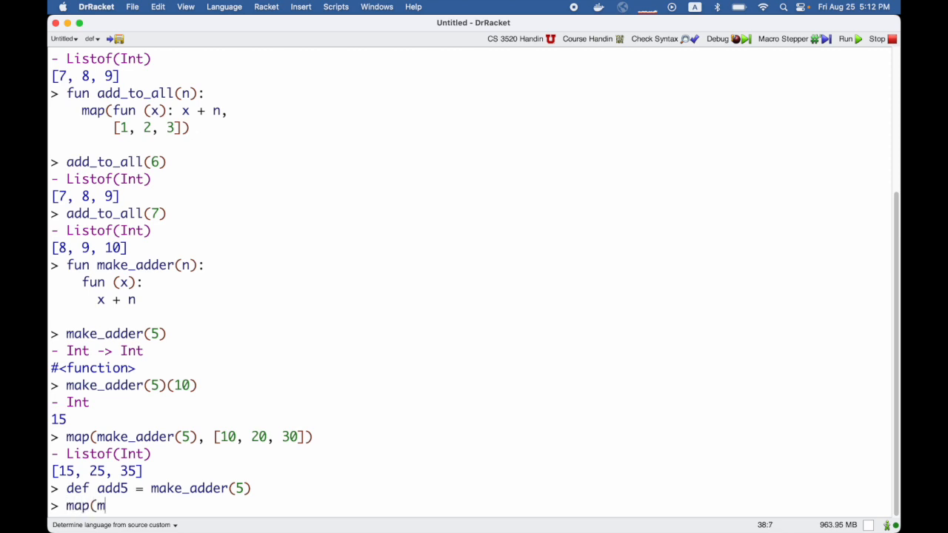
text(add5, [)
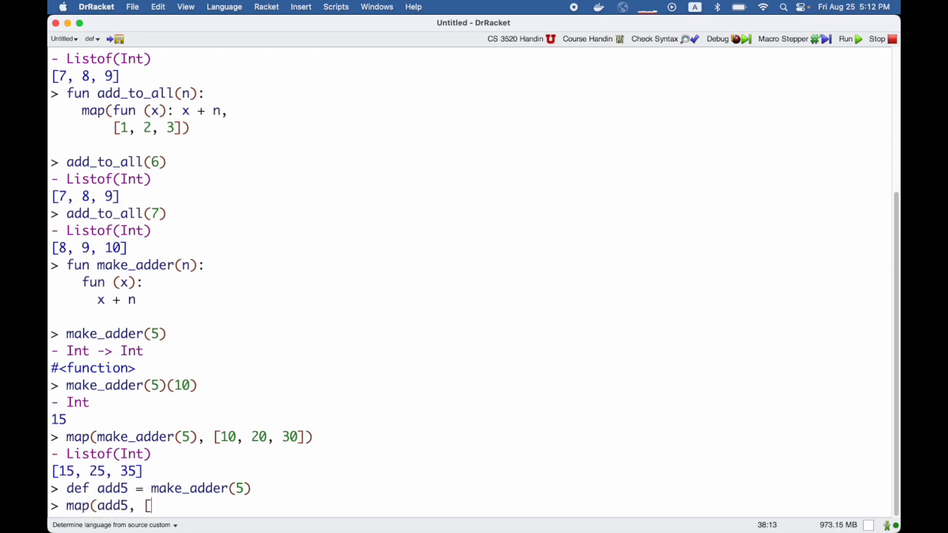
text(10, 20, 30)
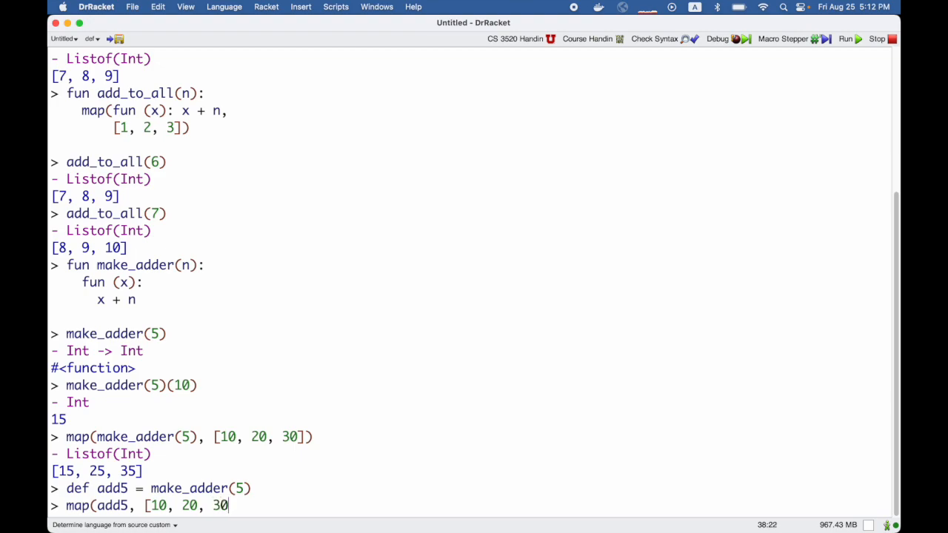